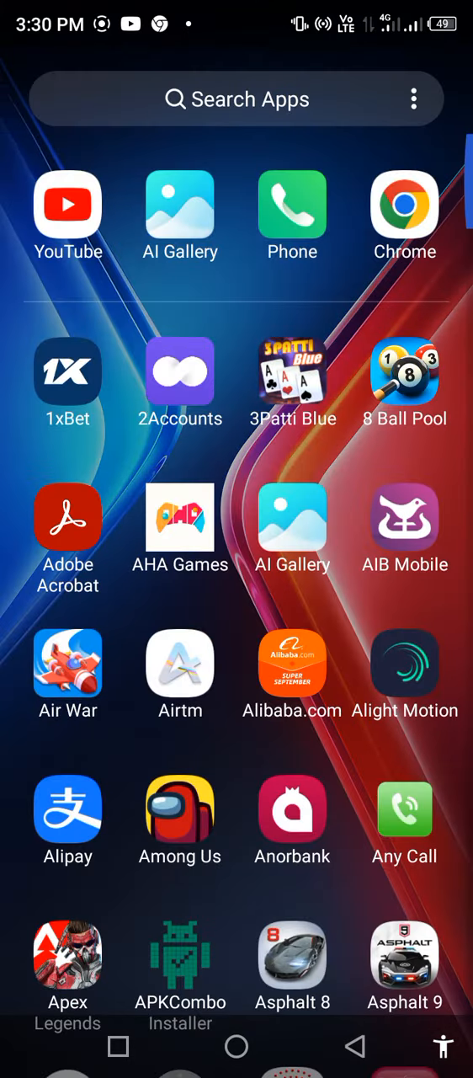
Scroll down the app drawer to reach the Play Store icon
{"action": "scroll", "scroll_direction": "down", "scroll_amount": 3}
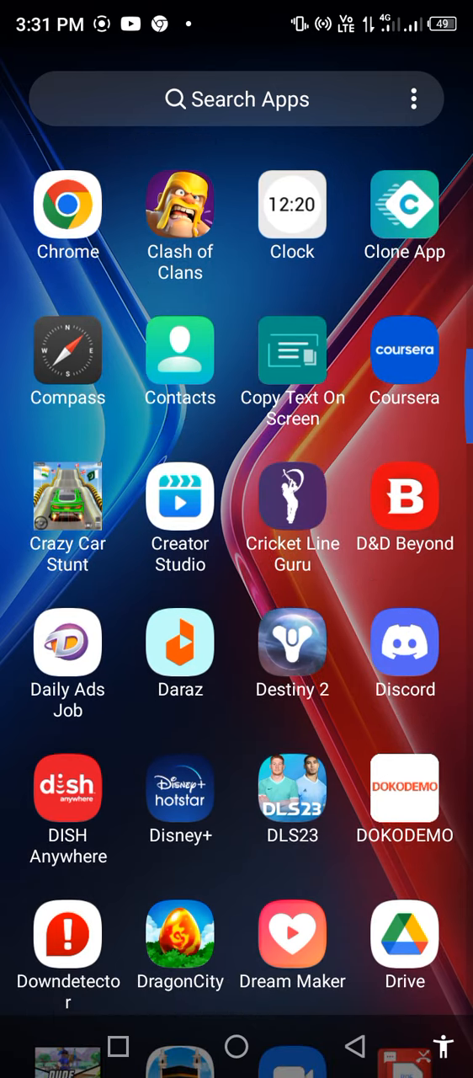
{"action": "scroll", "scroll_direction": "down", "scroll_amount": 3}
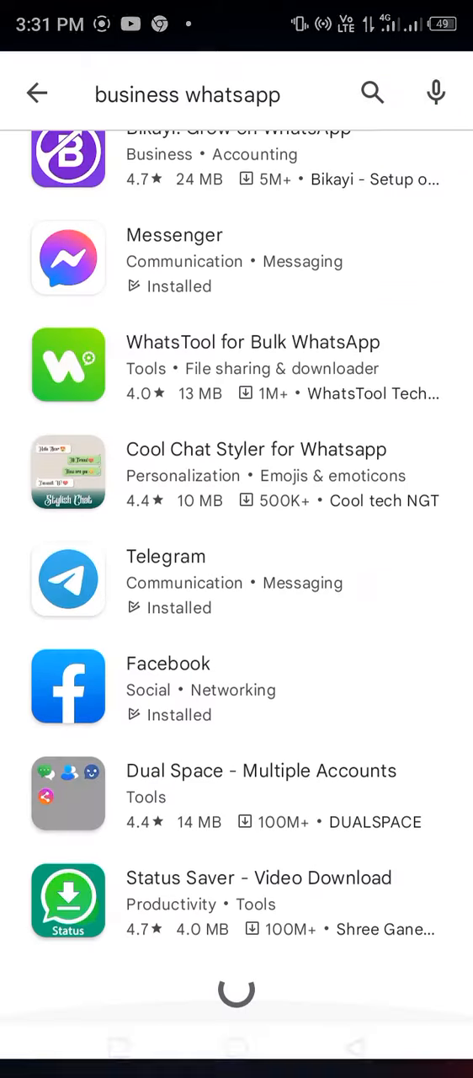
Search 'ro', check the Roblox listing for updates, and return to the home screen
{"action": "left_click", "coordinate": [187, 95]}
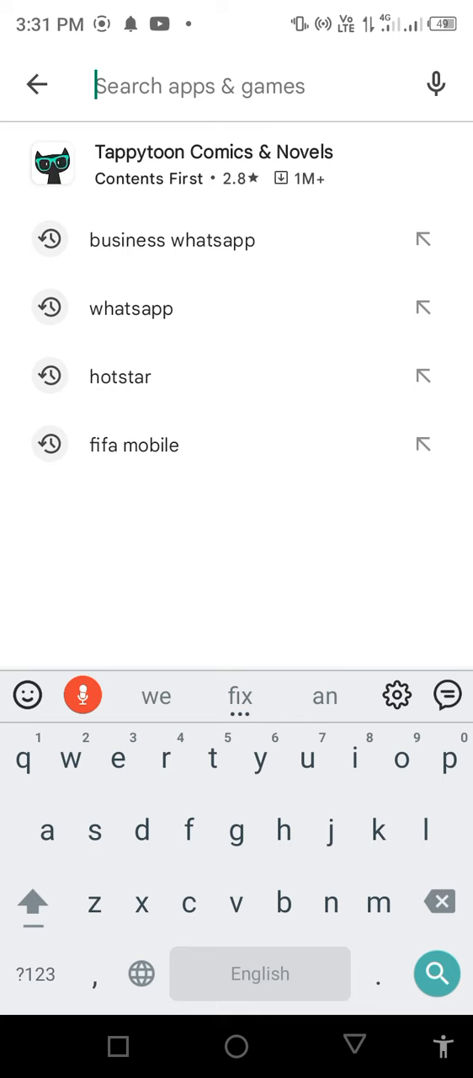
{"action": "type", "text": "ro"}
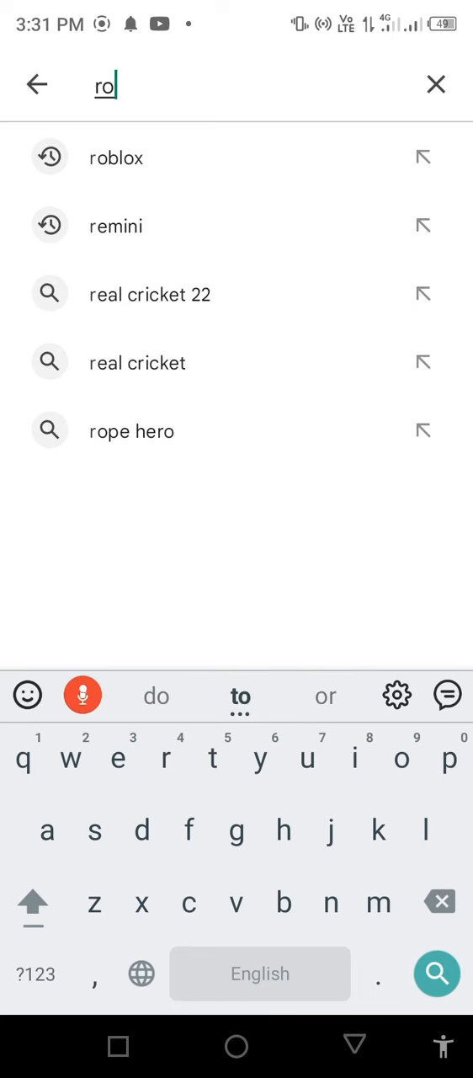
{"action": "left_click", "coordinate": [114, 159]}
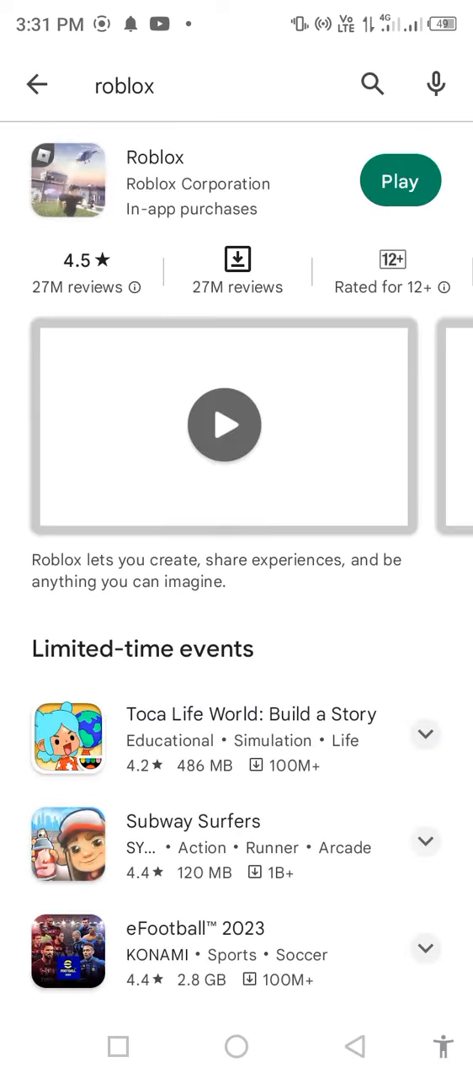
{"action": "left_click", "coordinate": [401, 180]}
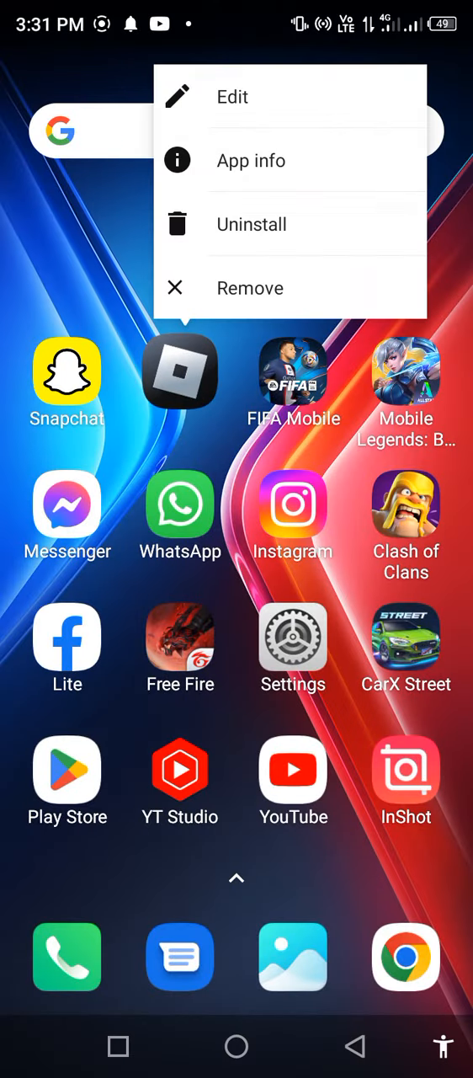
Go from Roblox's App info to its Storage & cache page showing 230 MB app size
{"action": "left_click", "coordinate": [251, 162]}
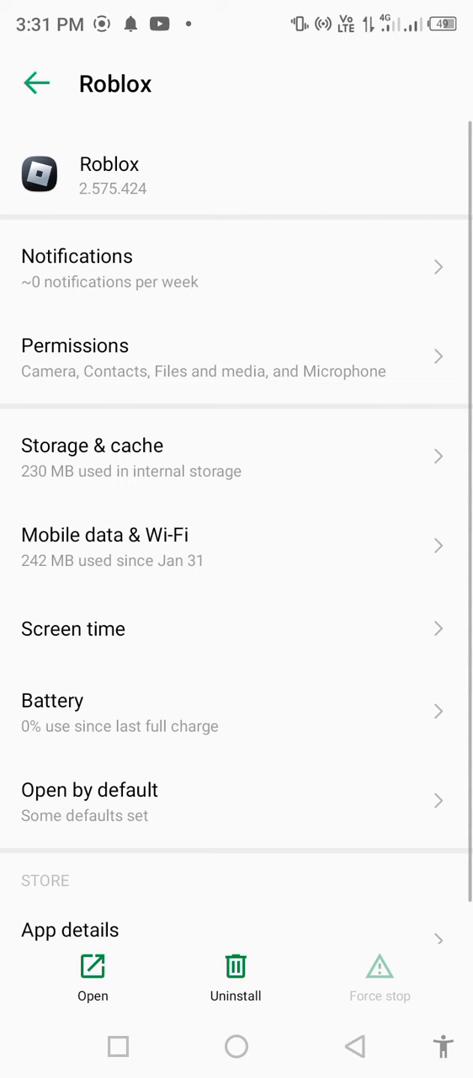
{"action": "left_click", "coordinate": [91, 458]}
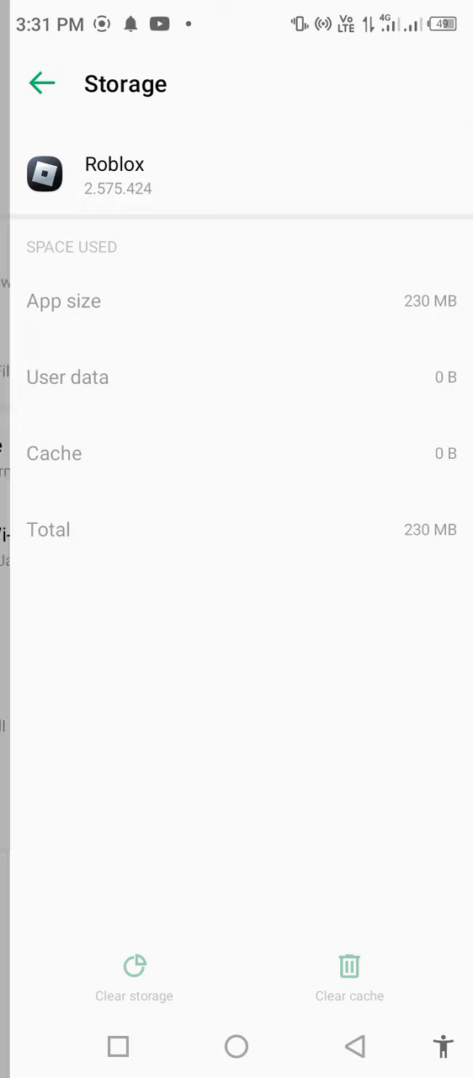
Review Roblox's permissions, then move to its Mobile data & Wi-Fi usage page
{"action": "left_click", "coordinate": [37, 85]}
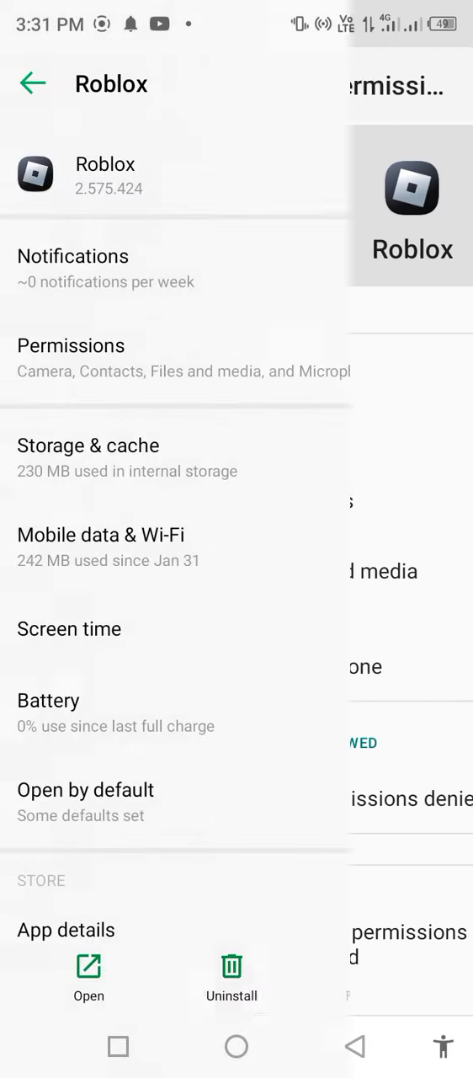
{"action": "left_click", "coordinate": [101, 536]}
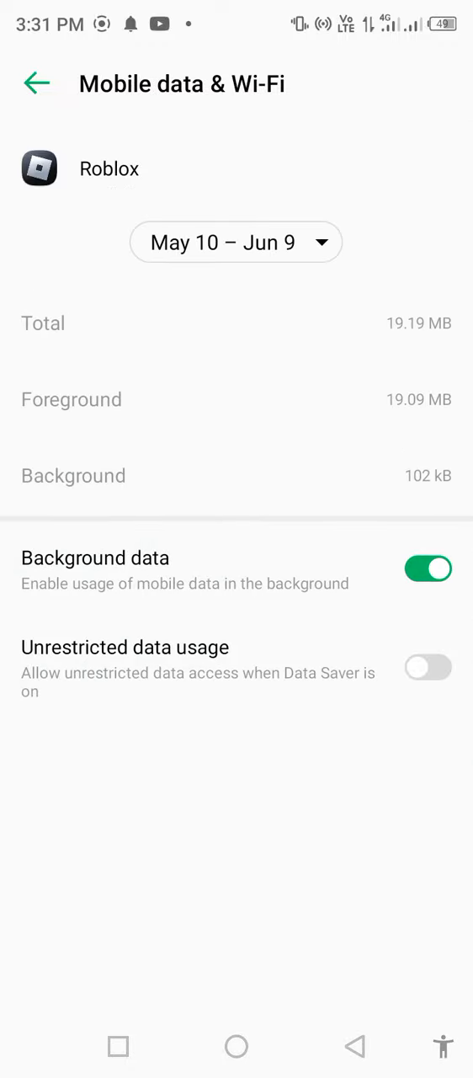
Toggle Roblox's background data, bring up the power menu and dismiss it
{"action": "left_click", "coordinate": [428, 569]}
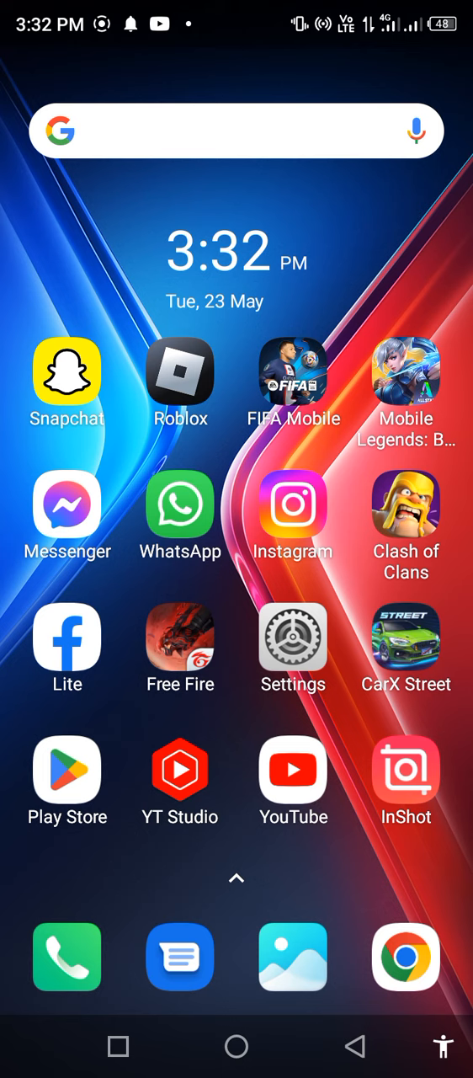
{"action": "key", "text": "power"}
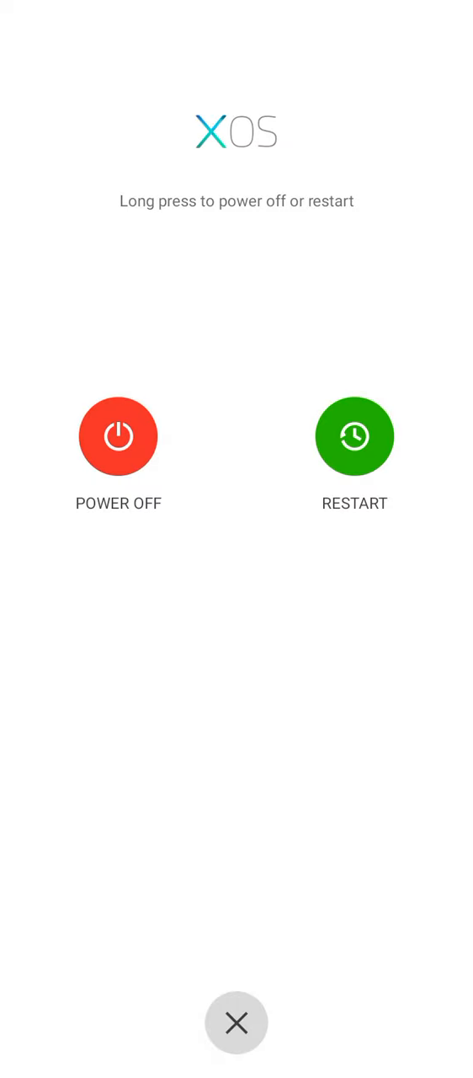
{"action": "left_click", "coordinate": [236, 1022]}
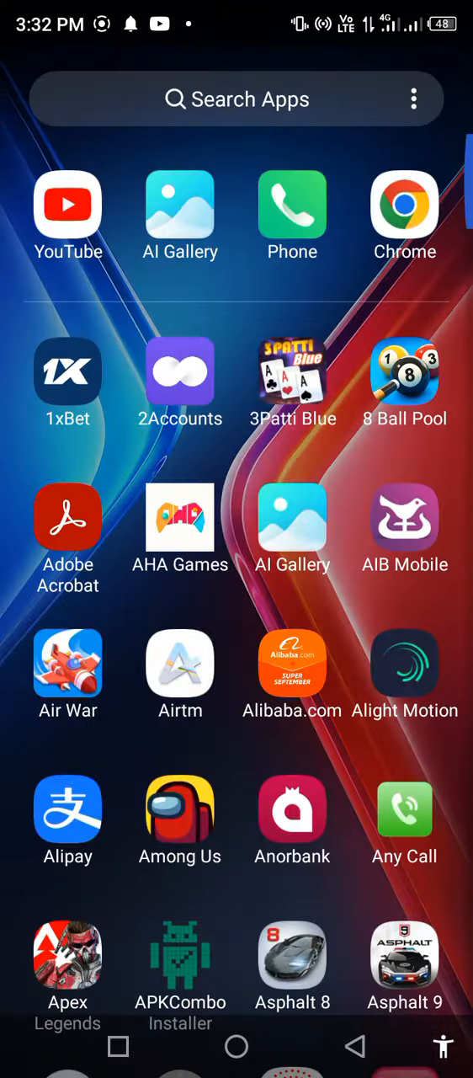
{"action": "scroll", "scroll_direction": "down", "scroll_amount": 3}
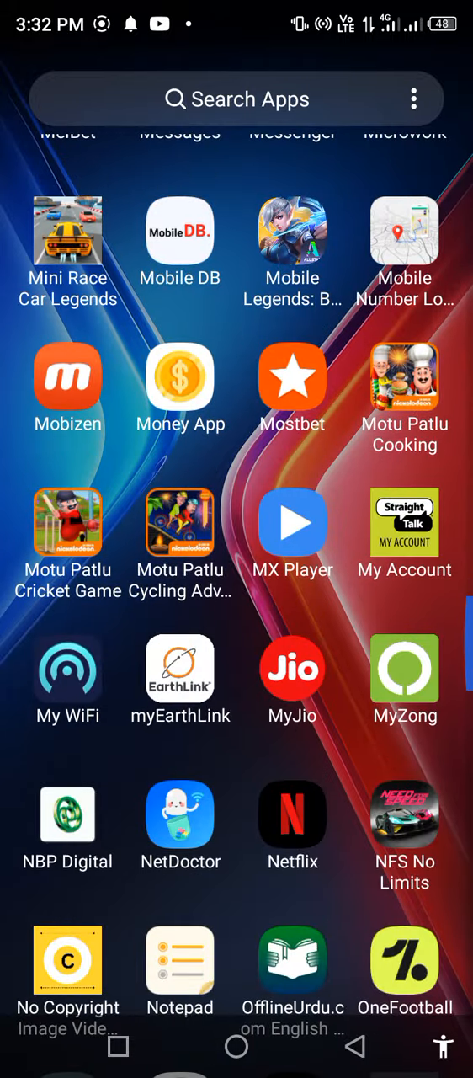
{"action": "scroll", "scroll_direction": "down", "scroll_amount": 3}
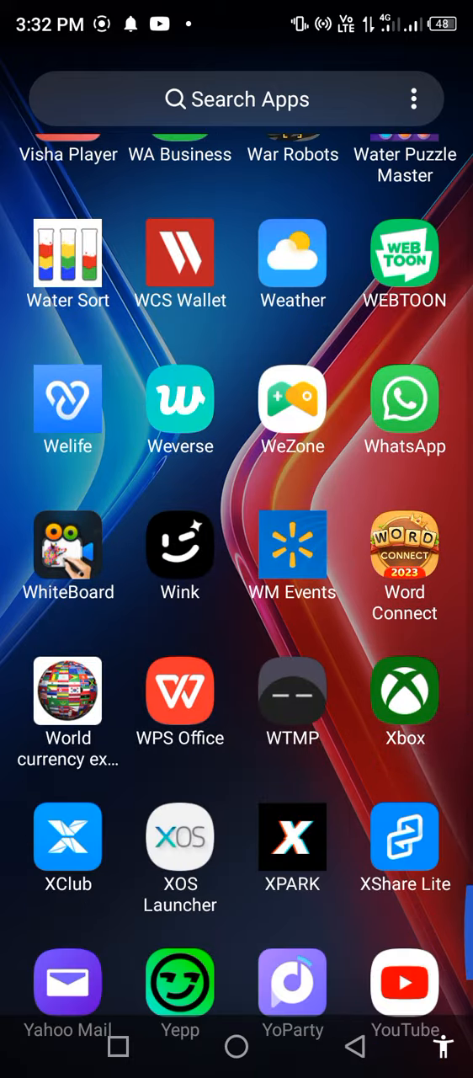
{"action": "scroll", "scroll_direction": "down", "scroll_amount": 3}
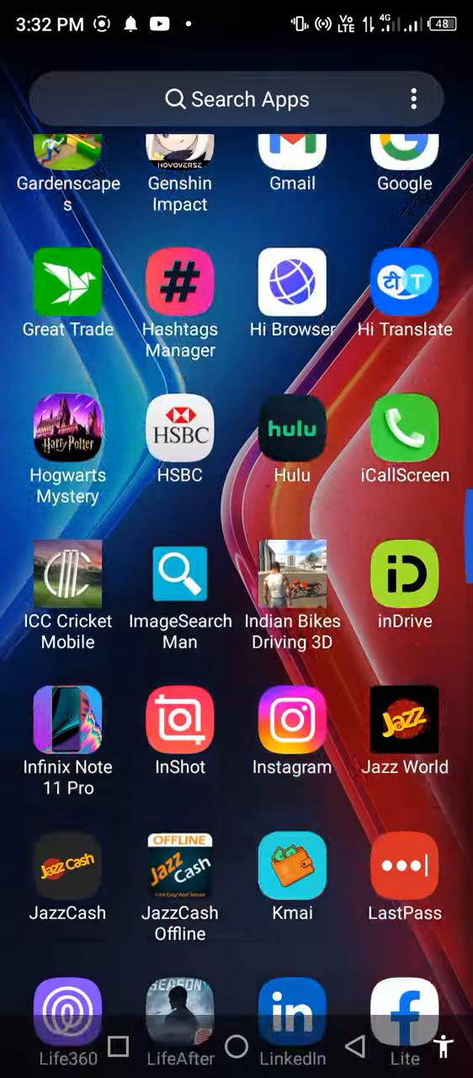
{"action": "scroll", "scroll_direction": "down", "scroll_amount": 3}
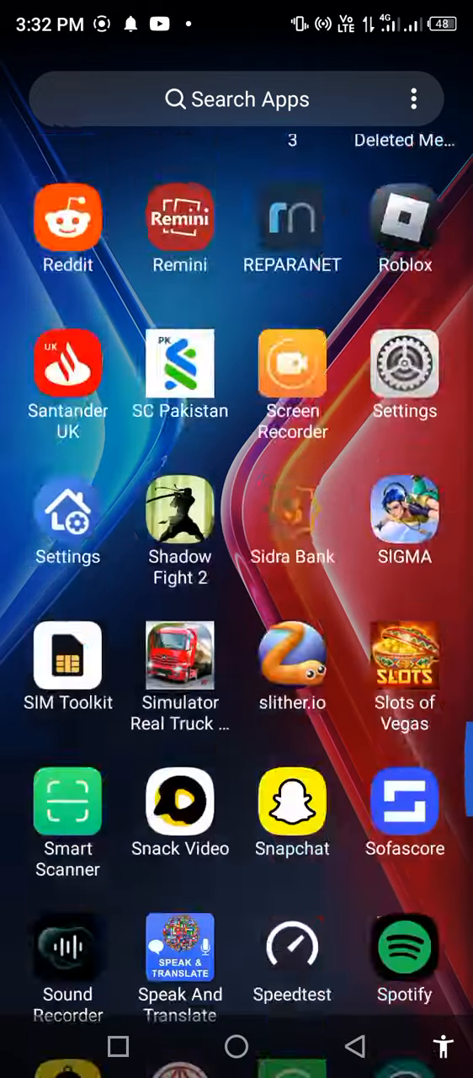